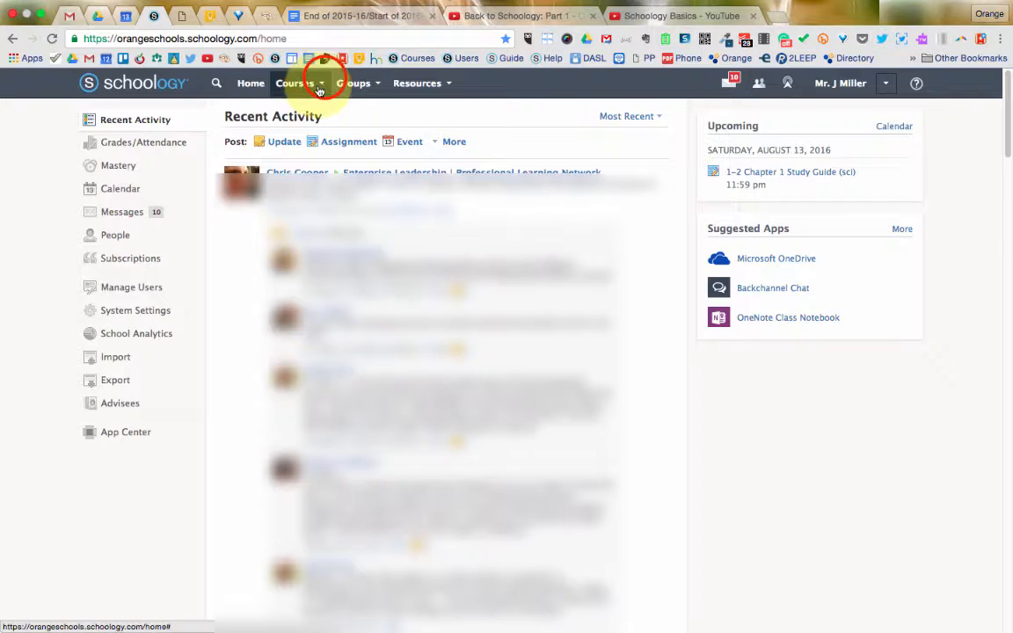
Step: Open the BMS Staff August 2016: Section 1, Section 2 course from the Courses menu
{"action": "left_click", "coordinate": [295, 82]}
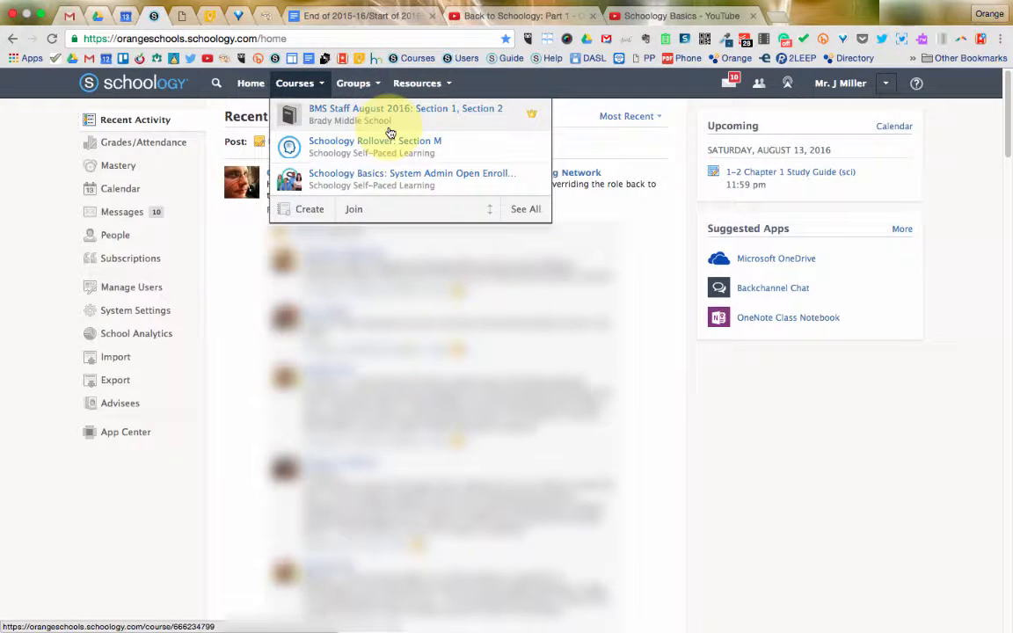
{"action": "left_click", "coordinate": [389, 114]}
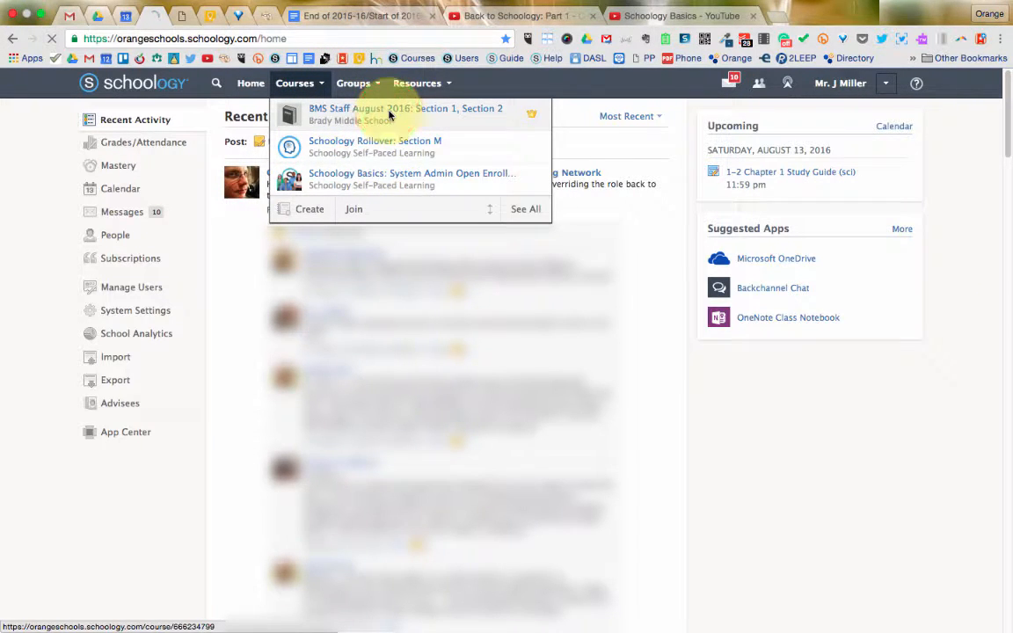
{"action": "left_click", "coordinate": [406, 108]}
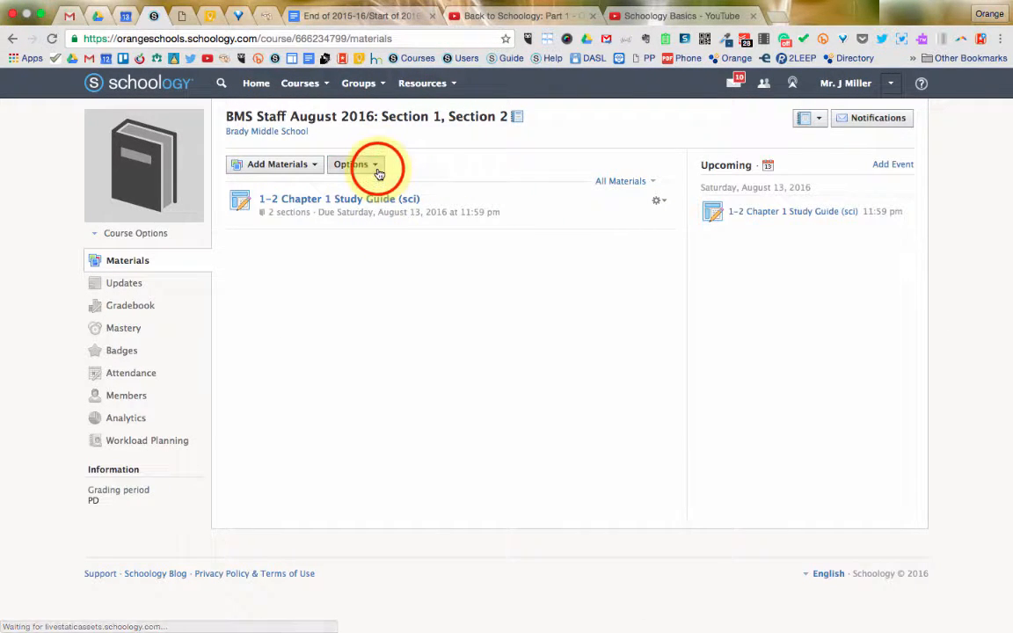
{"action": "left_click", "coordinate": [355, 165]}
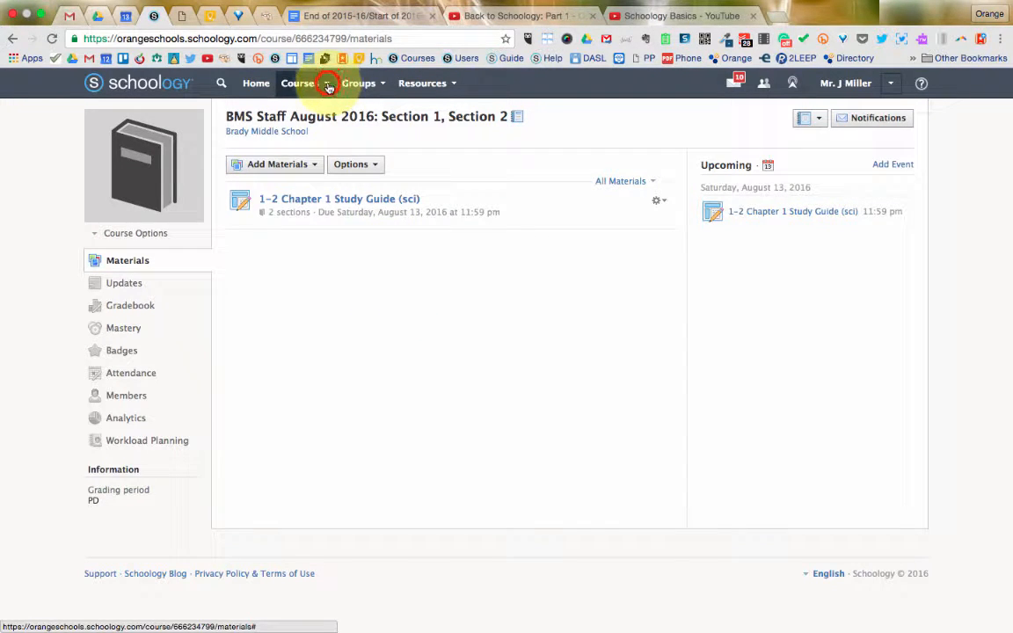
Step: View all courses and switch to the Archived tab to list past courses
{"action": "left_click", "coordinate": [303, 82]}
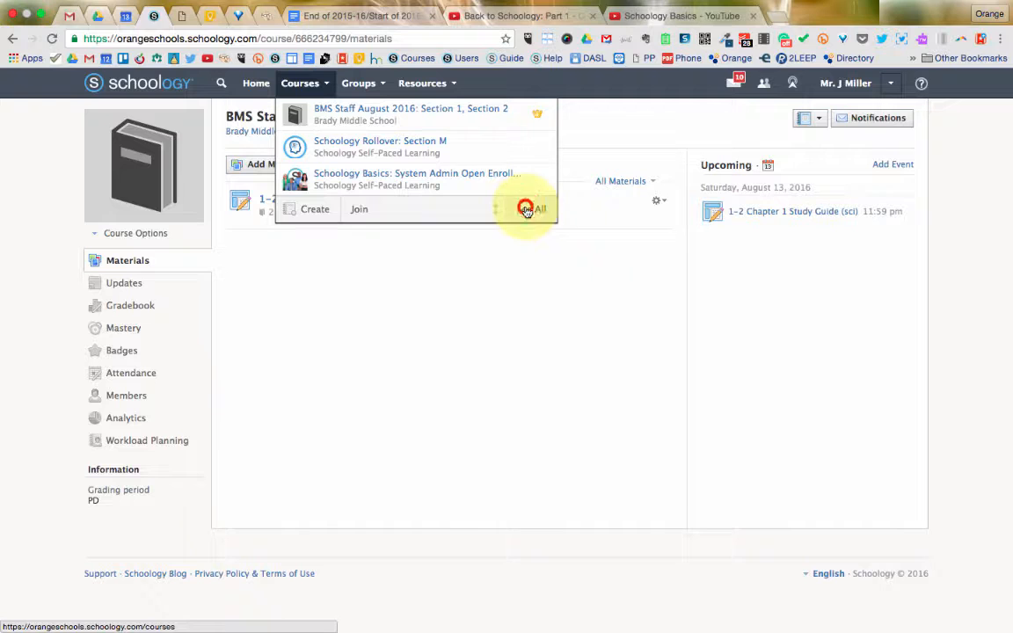
{"action": "left_click", "coordinate": [526, 209]}
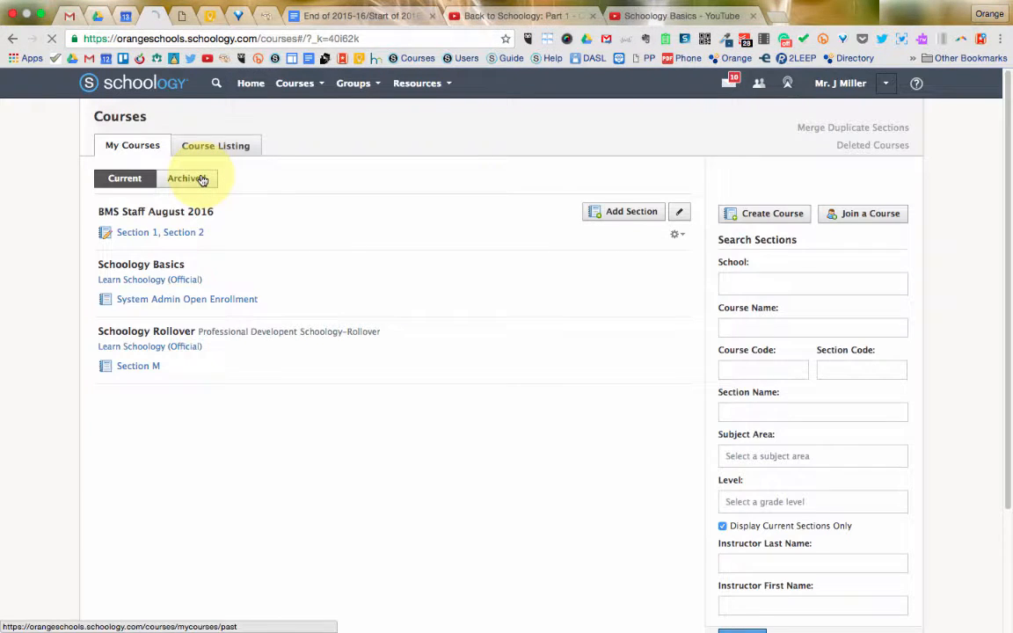
{"action": "left_click", "coordinate": [186, 179]}
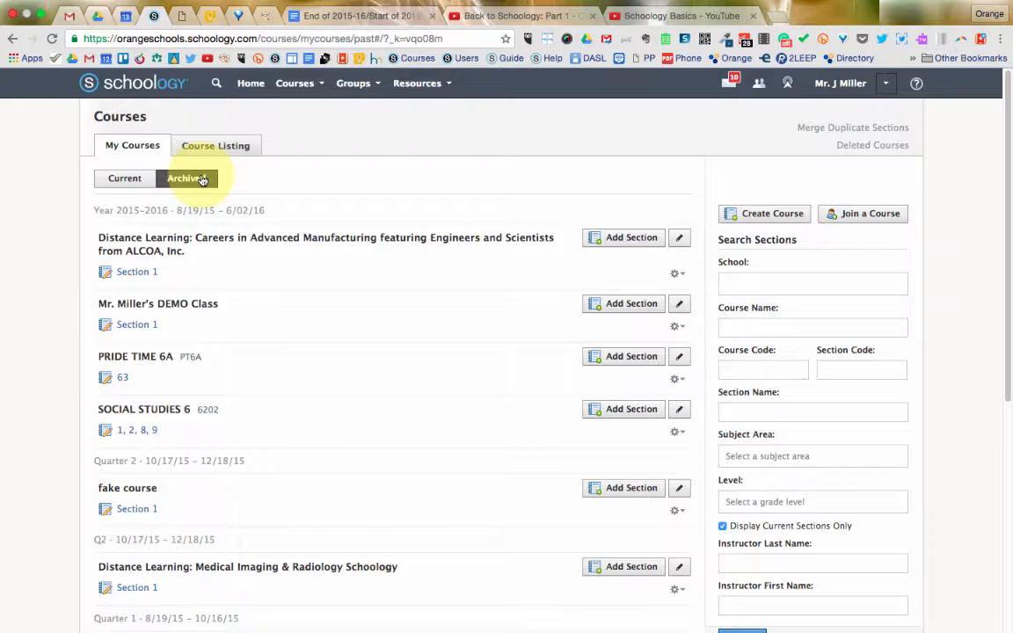
{"action": "scroll", "scroll_direction": "down", "scroll_amount": 3}
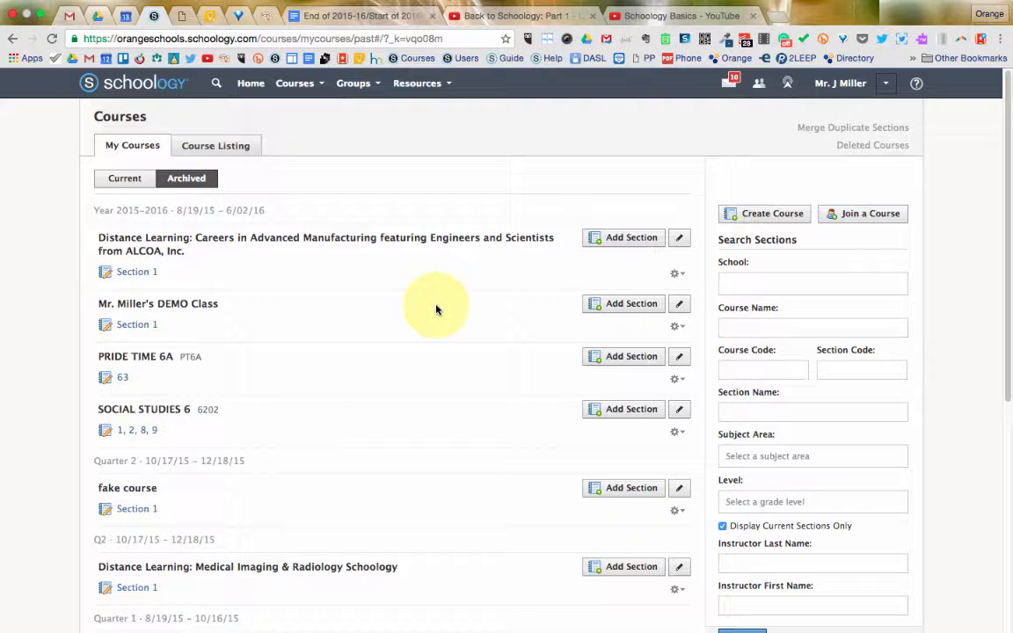
{"action": "left_click", "coordinate": [675, 417]}
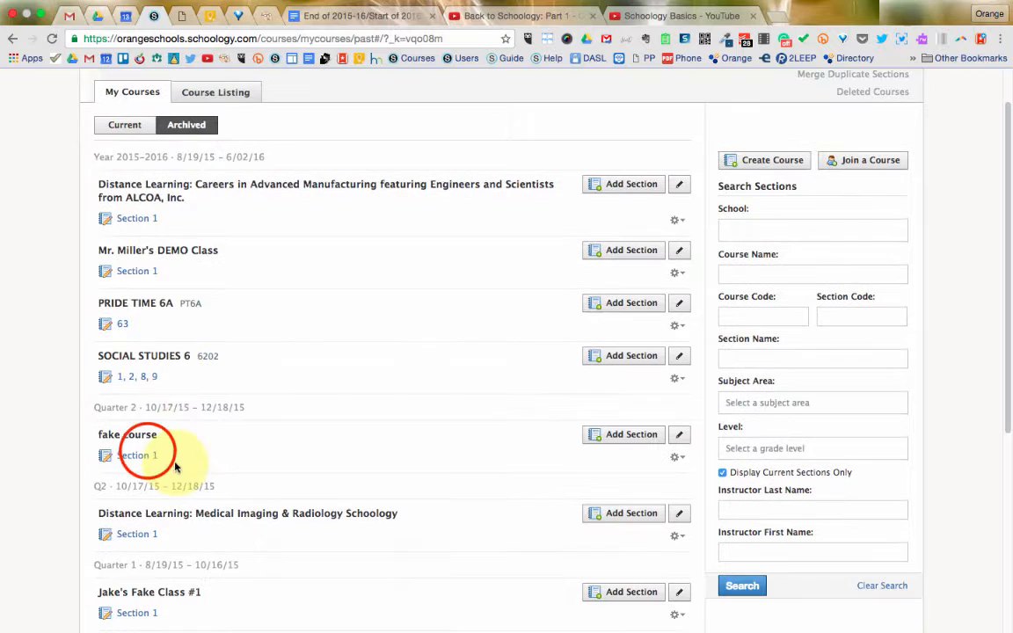
Step: Open the archived fake course: Section 1 and bring up its options
{"action": "left_click", "coordinate": [136, 456]}
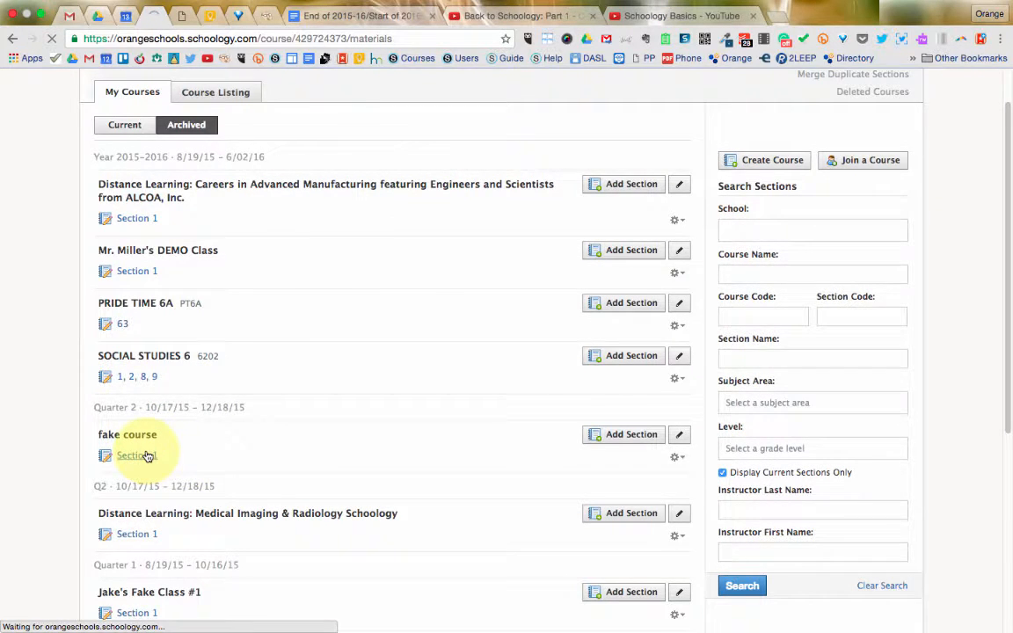
{"action": "left_click", "coordinate": [135, 455]}
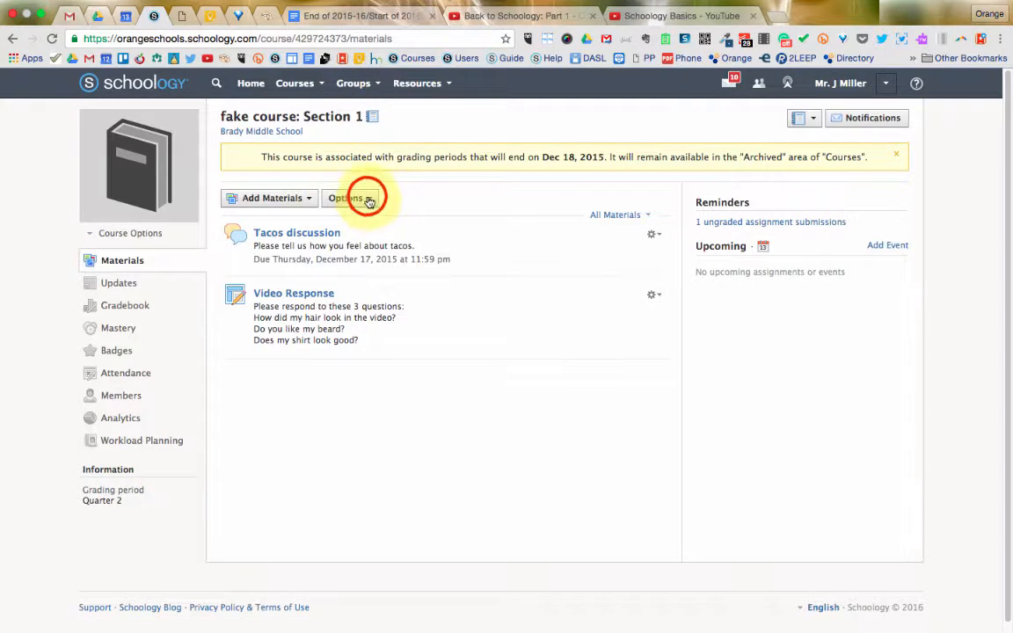
{"action": "left_click", "coordinate": [349, 197]}
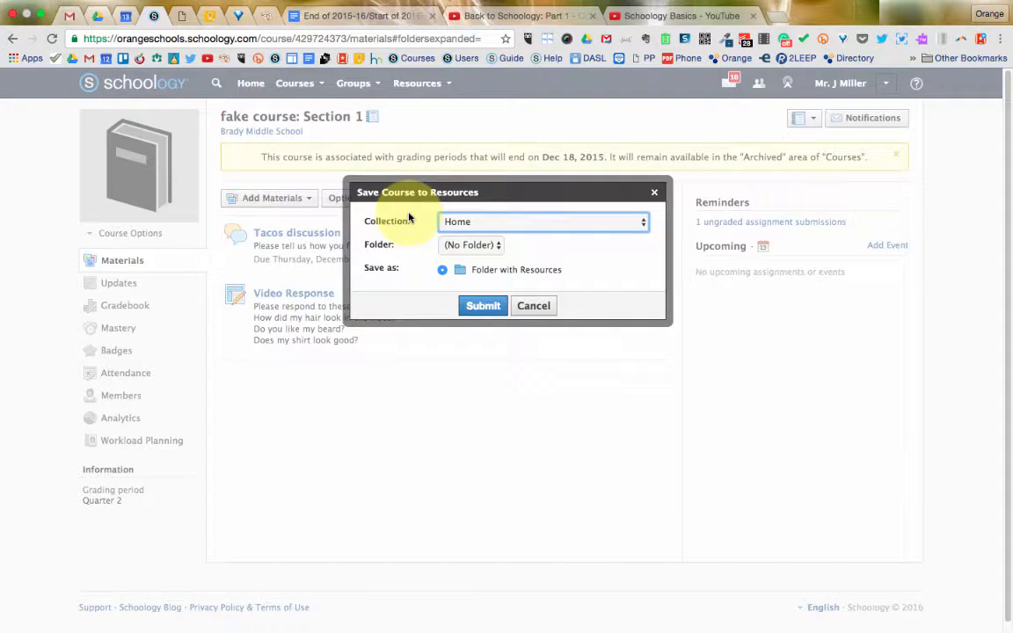
{"action": "mouse_move", "coordinate": [523, 220]}
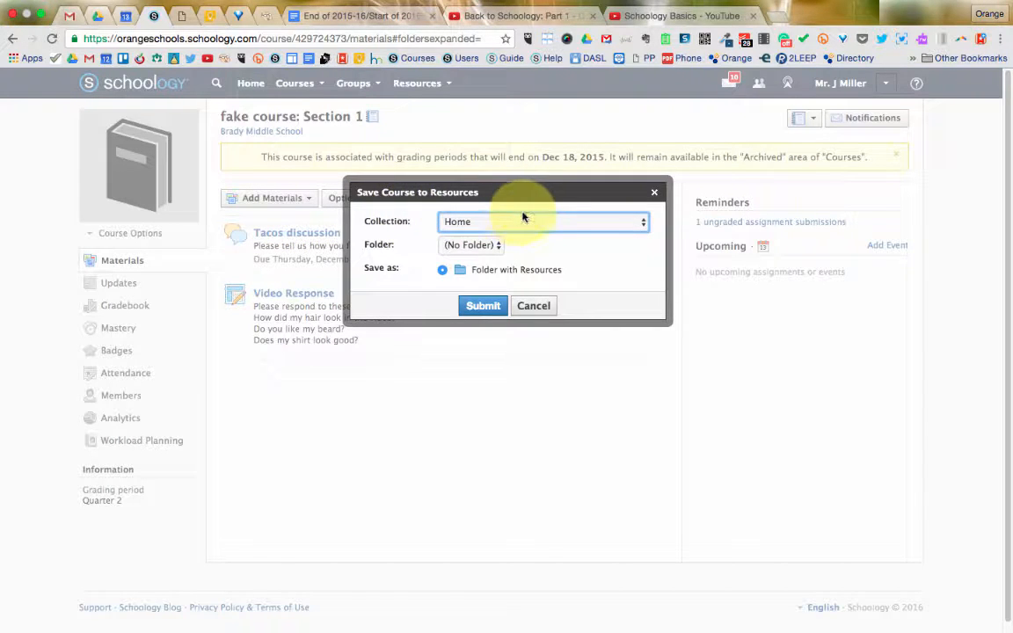
Step: Save the course to the 8th Grade Math collection as a folder with resources
{"action": "left_click", "coordinate": [543, 221]}
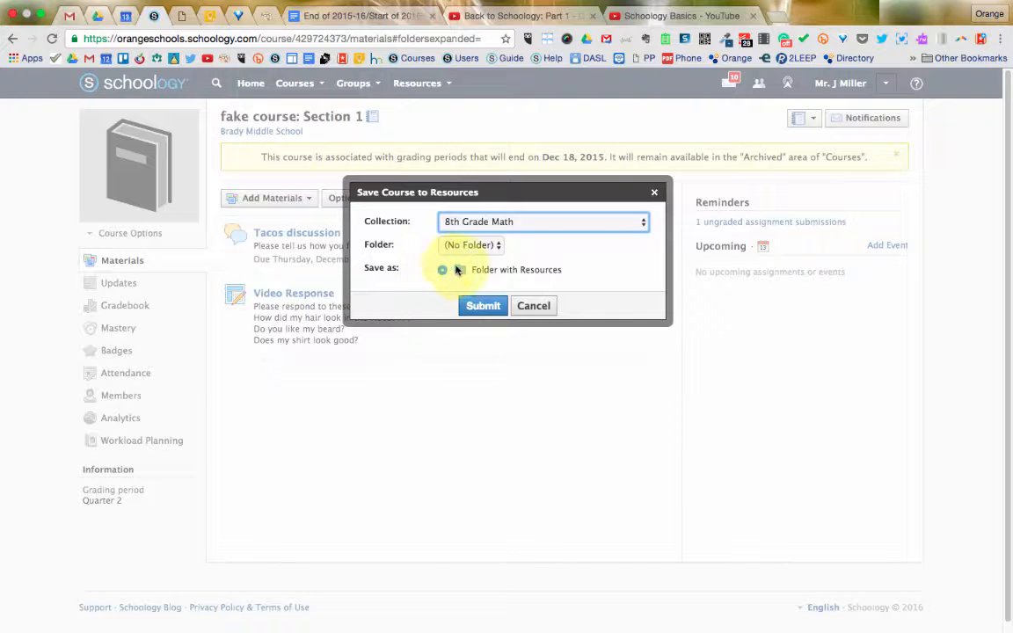
{"action": "left_click", "coordinate": [483, 305]}
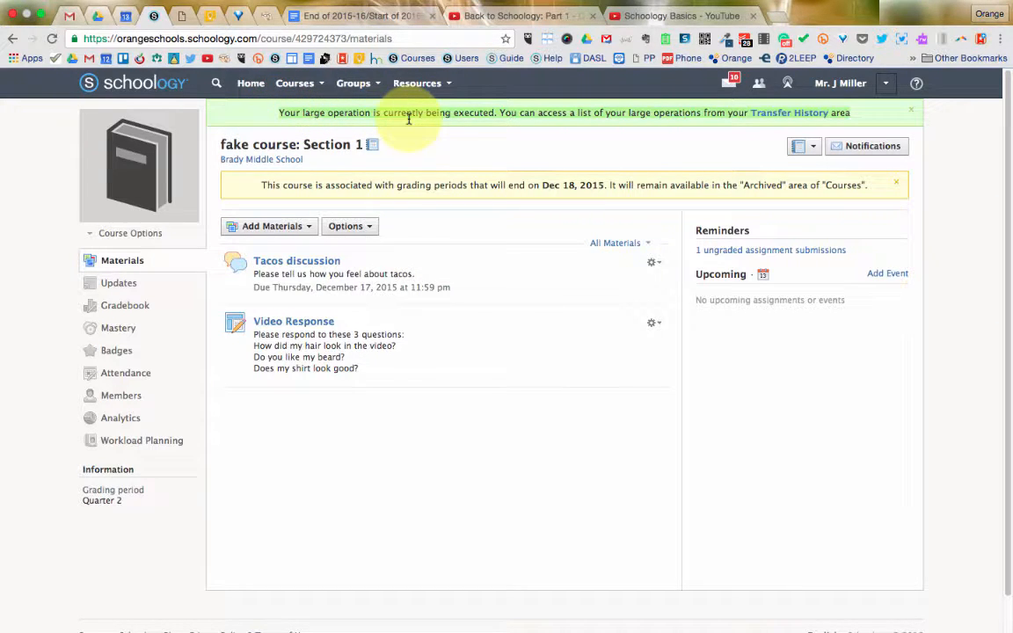
{"action": "mouse_move", "coordinate": [568, 142]}
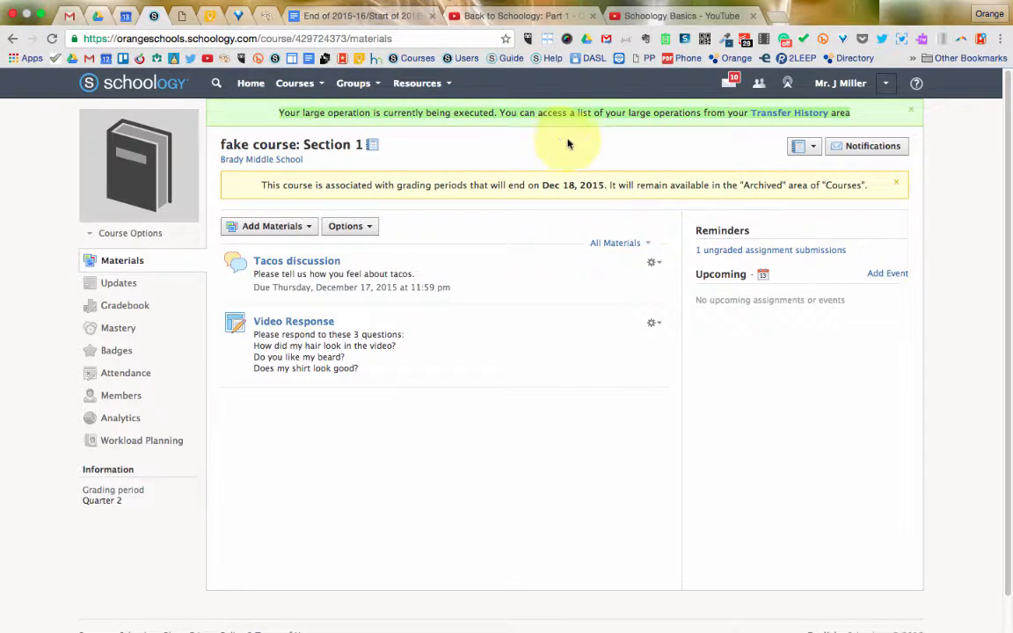
{"action": "mouse_move", "coordinate": [809, 113]}
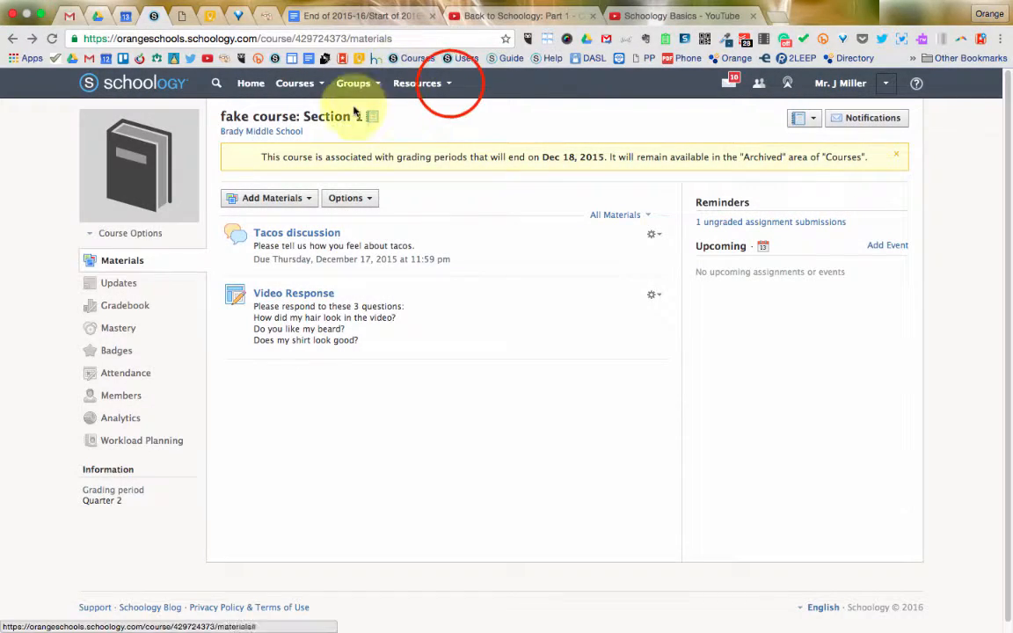
Step: Open the fake course: Section 1 folder in personal 8th Grade Math resources
{"action": "left_click", "coordinate": [419, 82]}
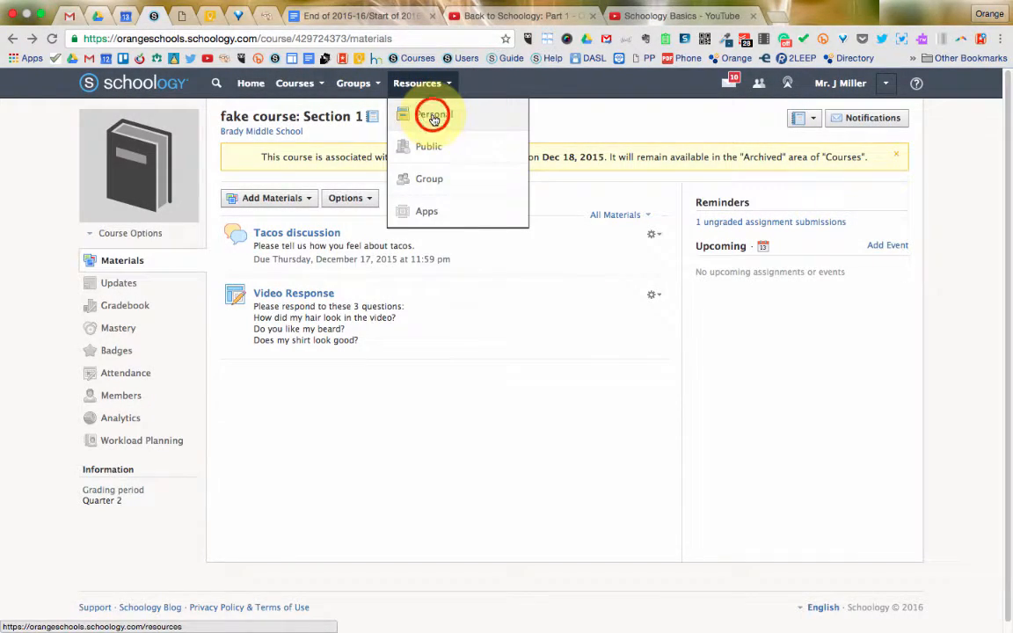
{"action": "left_click", "coordinate": [431, 115]}
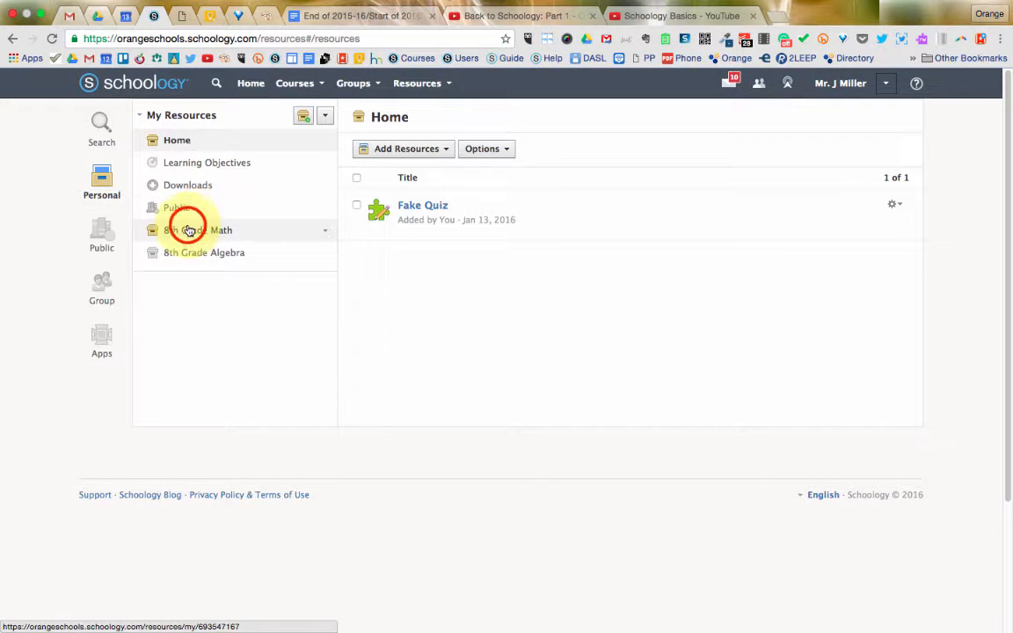
{"action": "left_click", "coordinate": [187, 229]}
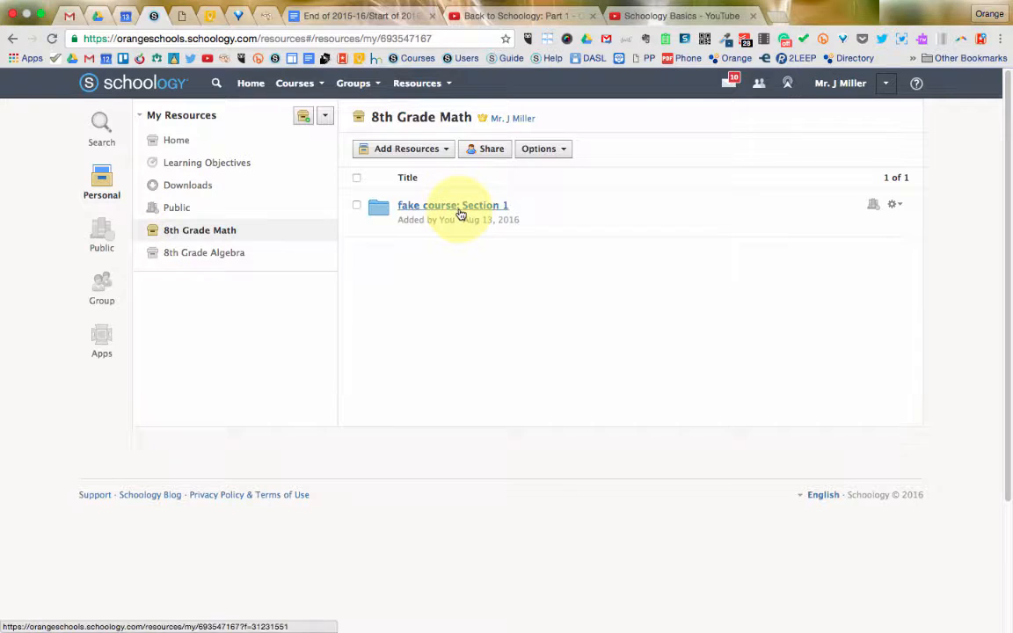
{"action": "left_click", "coordinate": [453, 205]}
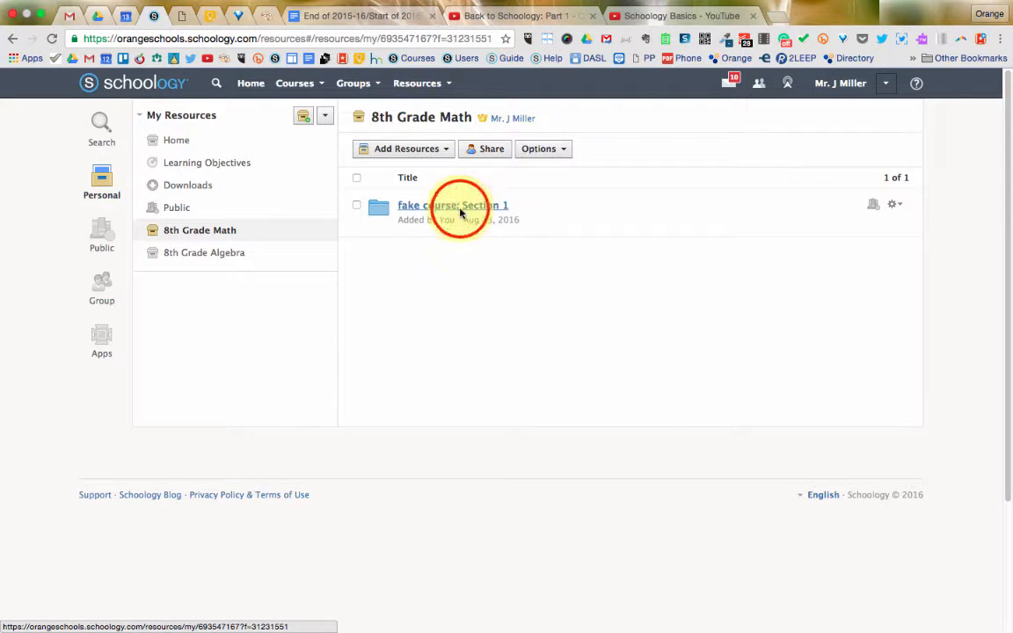
{"action": "left_click", "coordinate": [452, 205]}
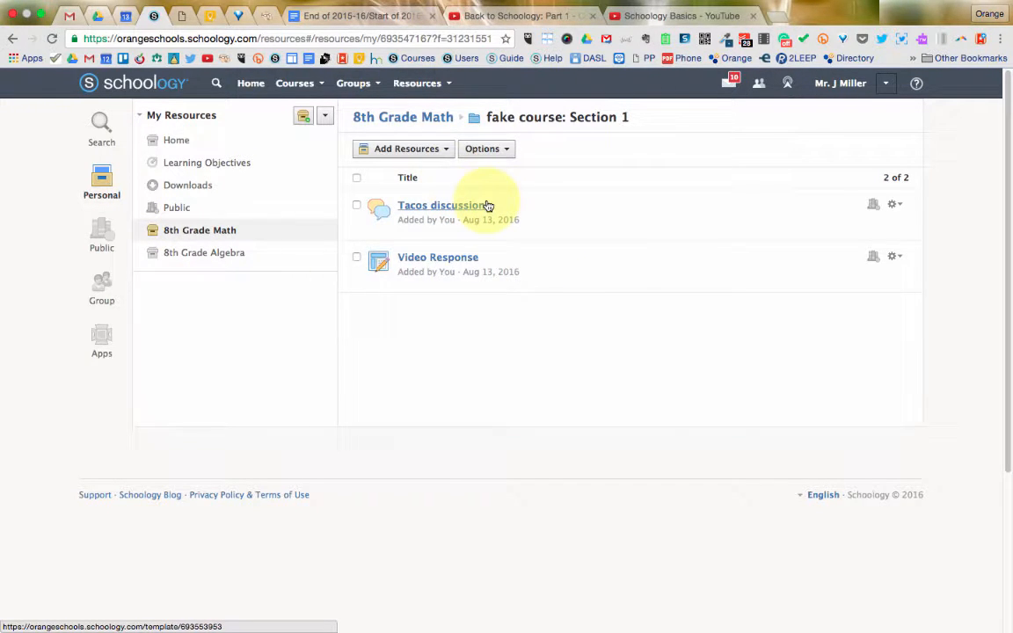